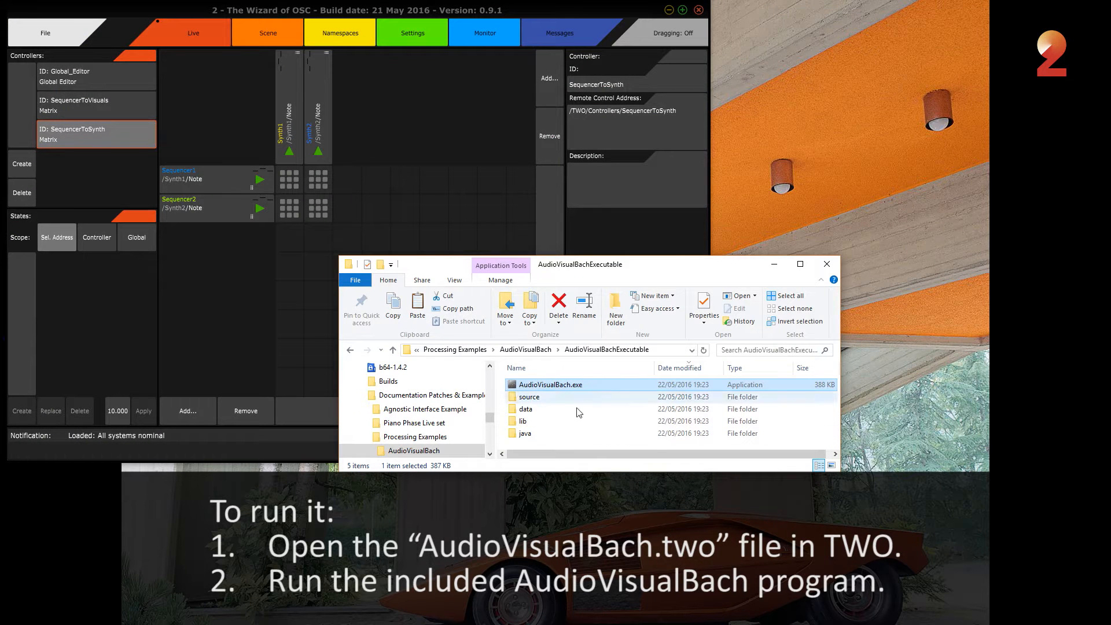
Launch AudioVisualBach.exe from the AudioVisualBachExecutable folder.
double_click(551, 384)
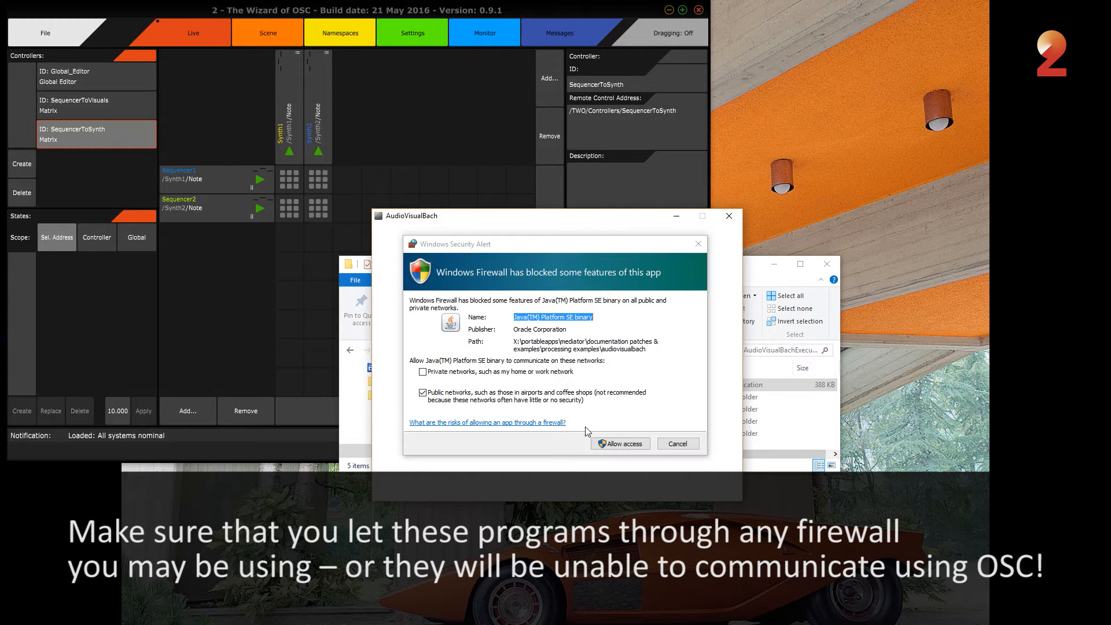
Allow AudioVisualBach through the Windows Firewall so the Mother visualizer starts.
left_click(619, 443)
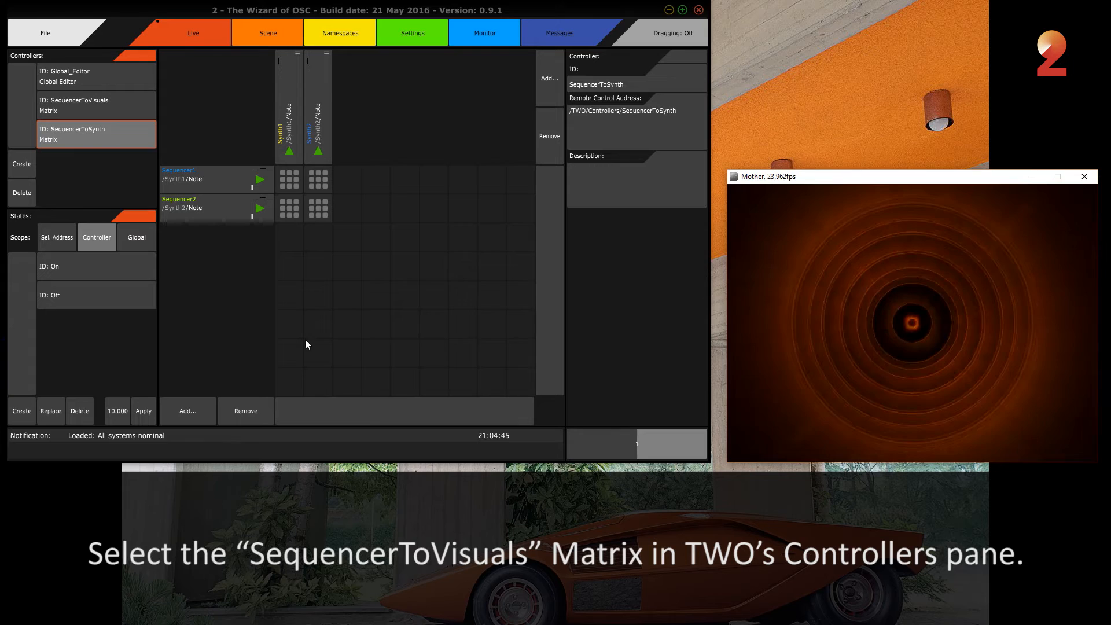
Show the SequencerToVisuals matrix routing the sequencers' Note and Vel to the visuals.
left_click(87, 105)
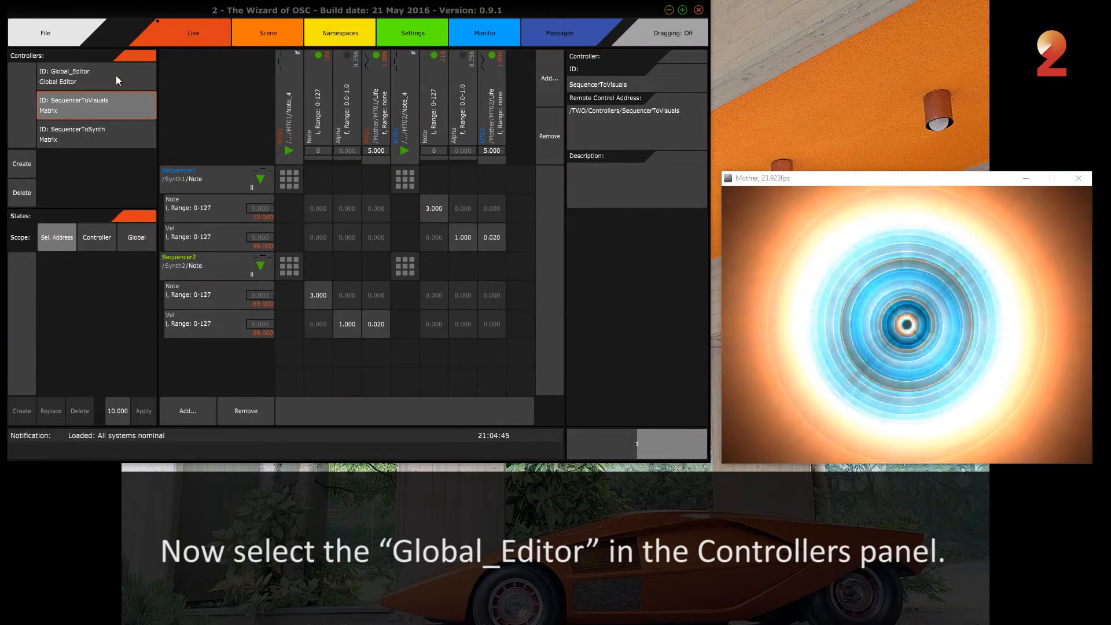
In the Global Editor, sweep MT02's Position_X to shift the orange circles right and back left.
left_click(81, 77)
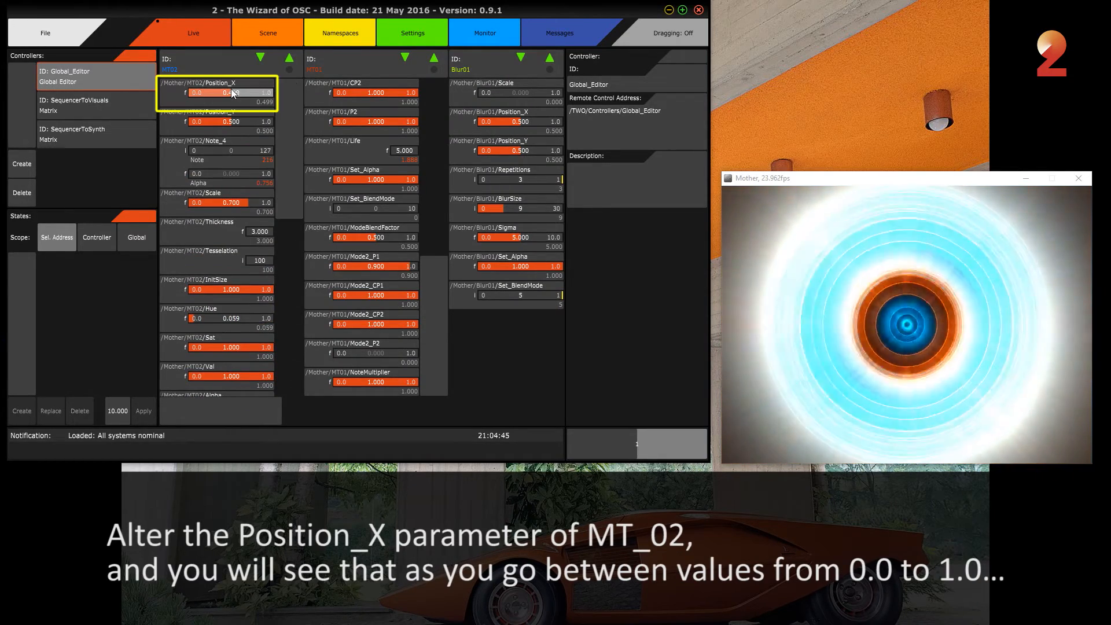
left_click_drag(219, 93, 234, 93)
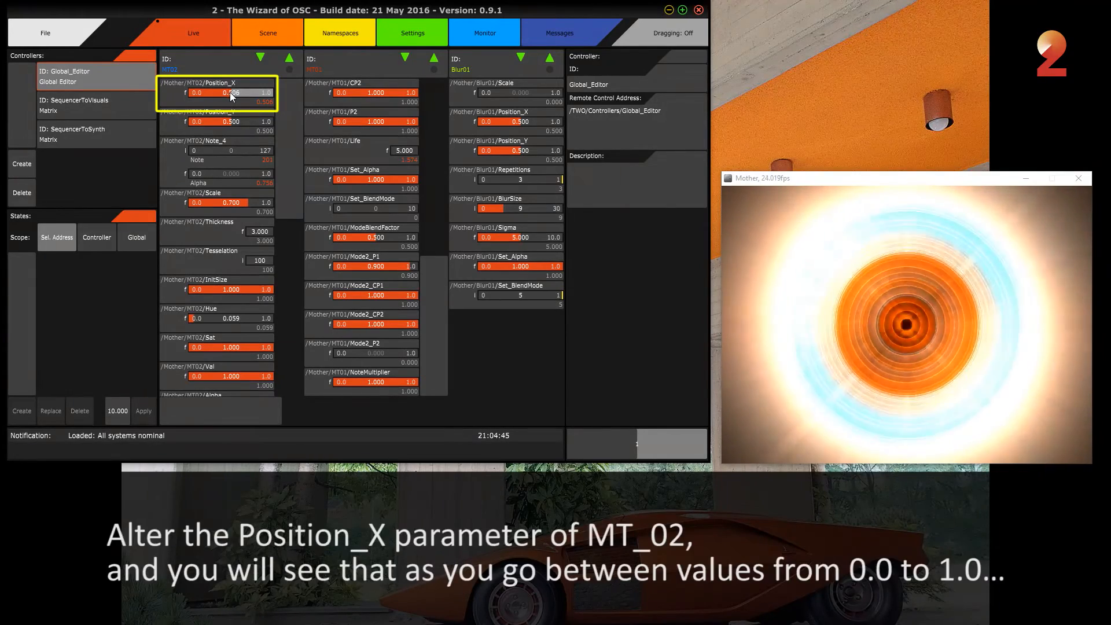
left_click_drag(230, 93, 257, 93)
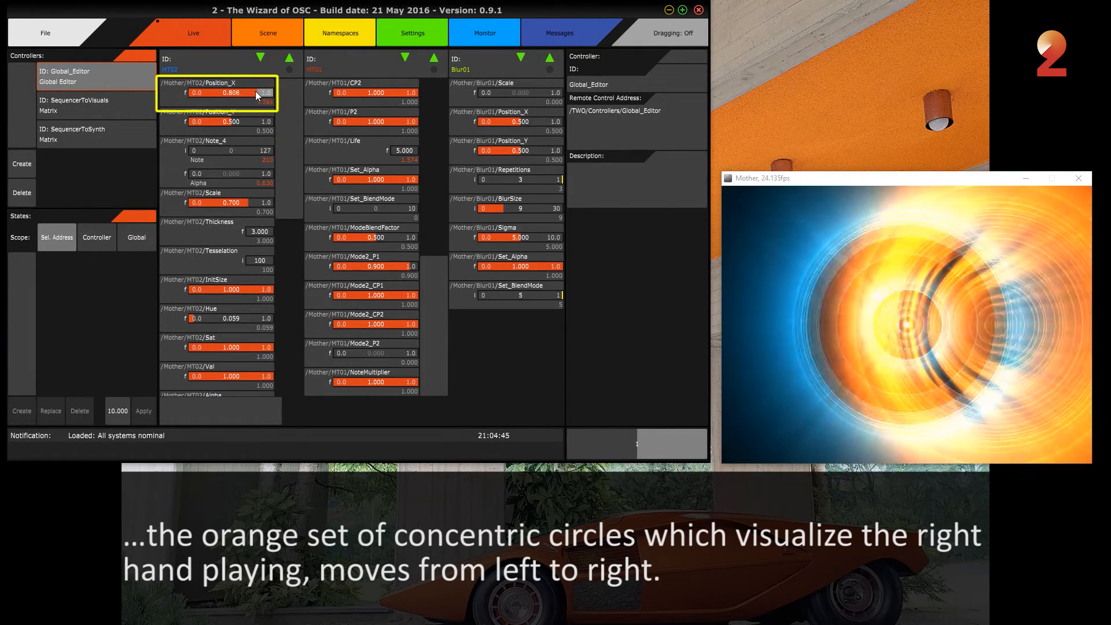
left_click_drag(241, 93, 271, 93)
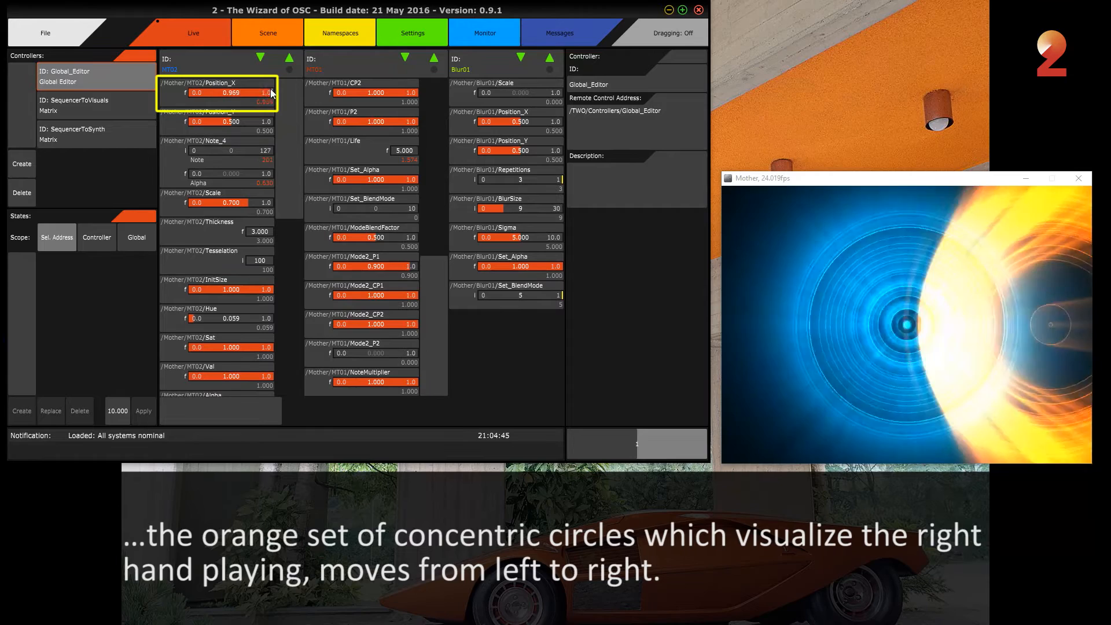
left_click_drag(255, 93, 206, 92)
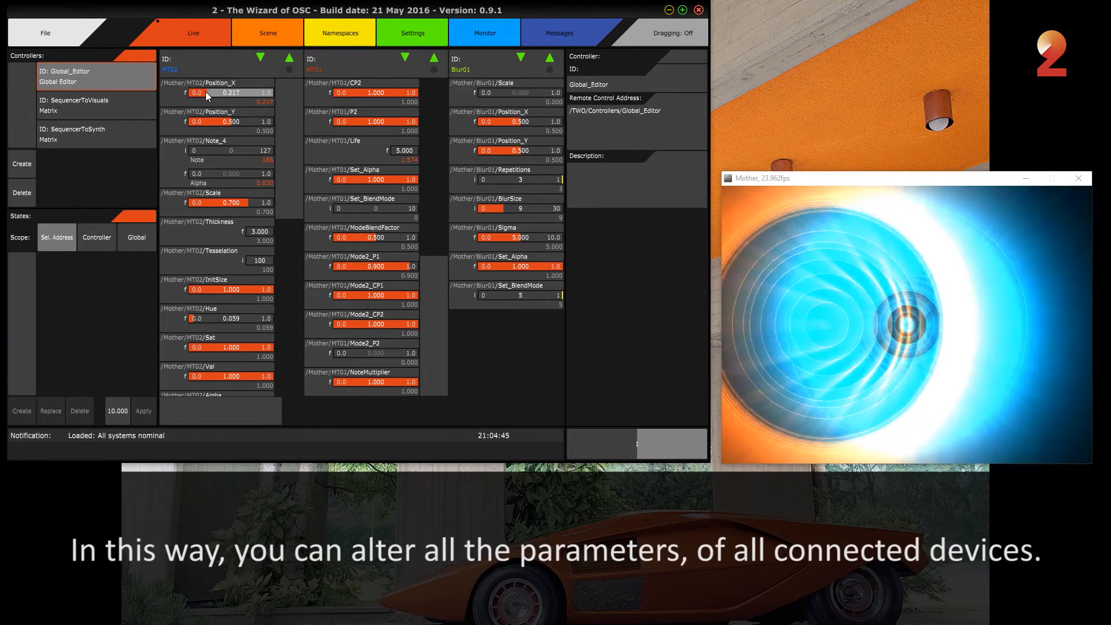
left_click_drag(220, 92, 191, 92)
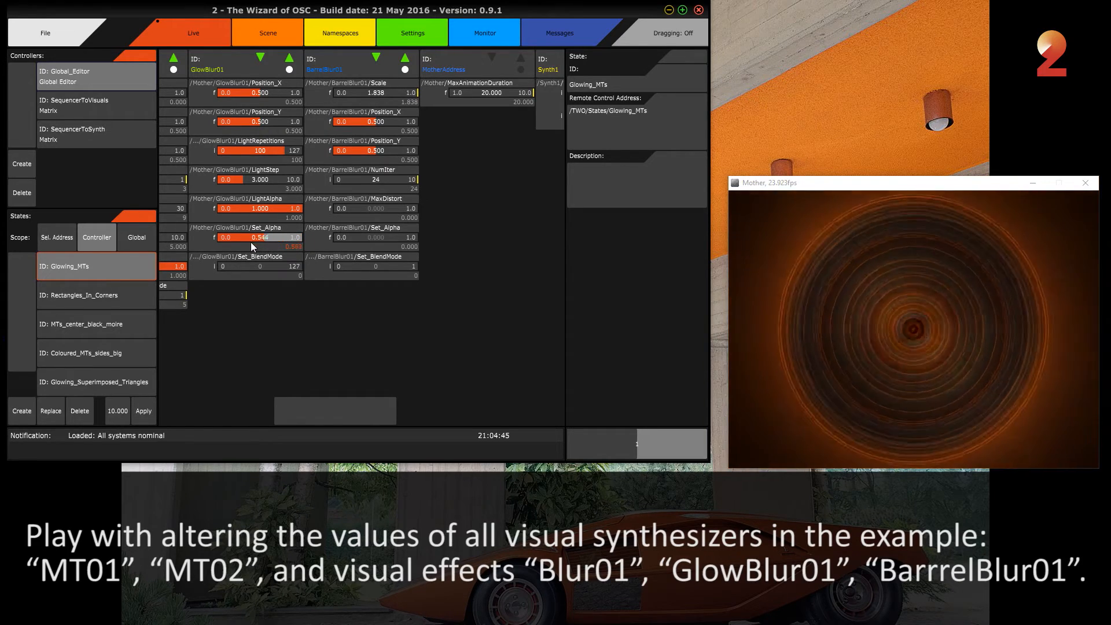
Fade GlowBlur01's Set_Alpha out and back, then increase BarrelBlur01's MaxDistort.
left_click_drag(263, 237, 226, 237)
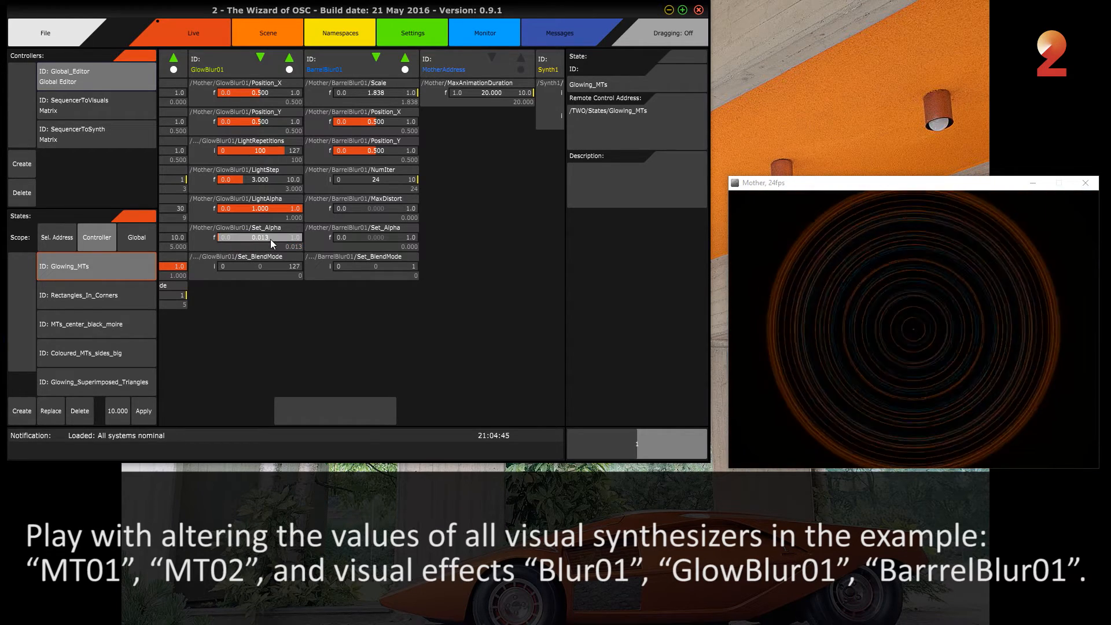
left_click_drag(227, 237, 291, 237)
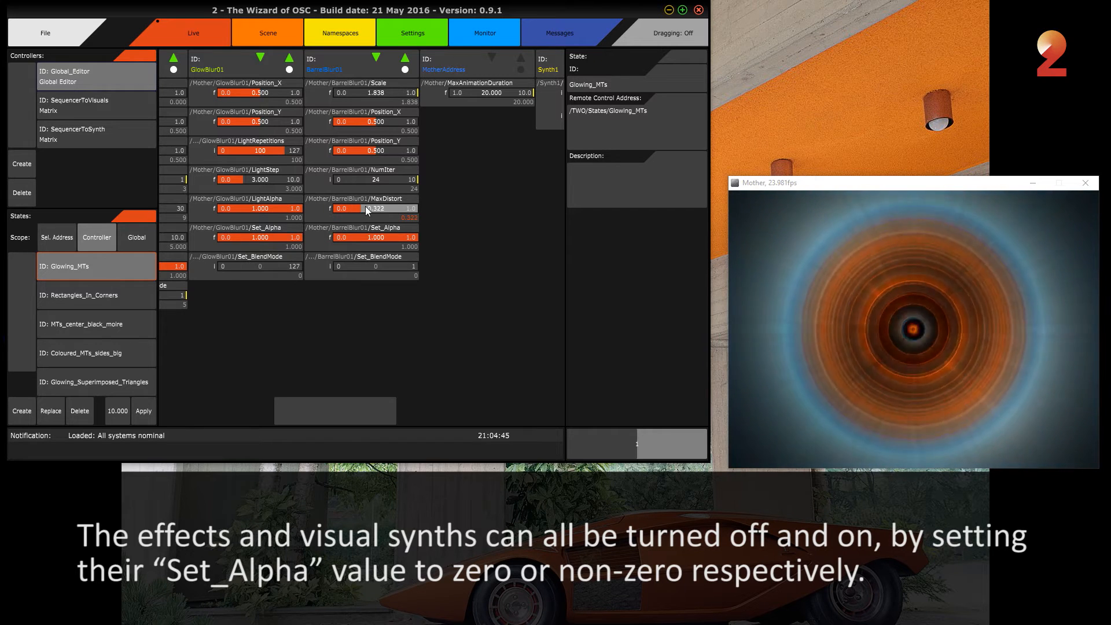
left_click_drag(365, 209, 408, 208)
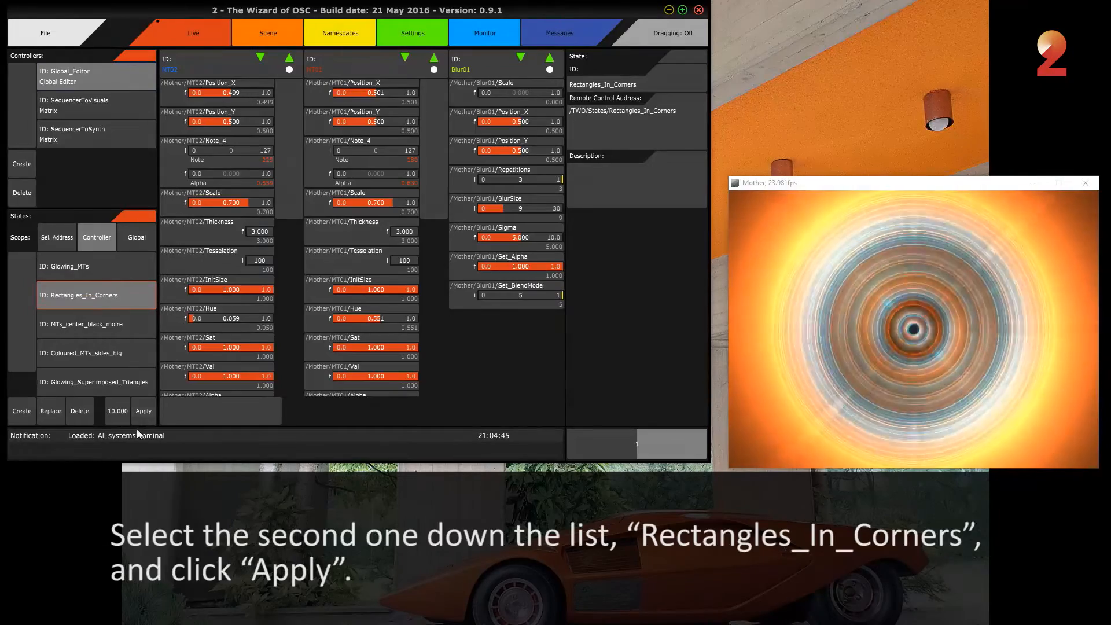
Apply the Rectangles_In_Corners state, then MTs_center_black_moire, morphing repeatedly.
left_click(144, 410)
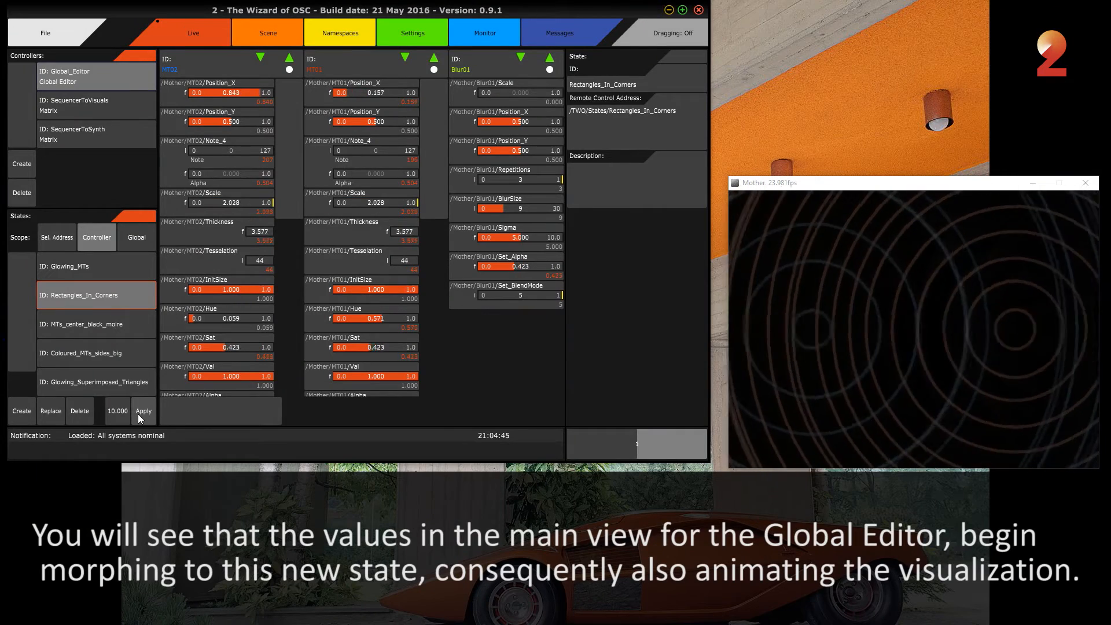
left_click(86, 324)
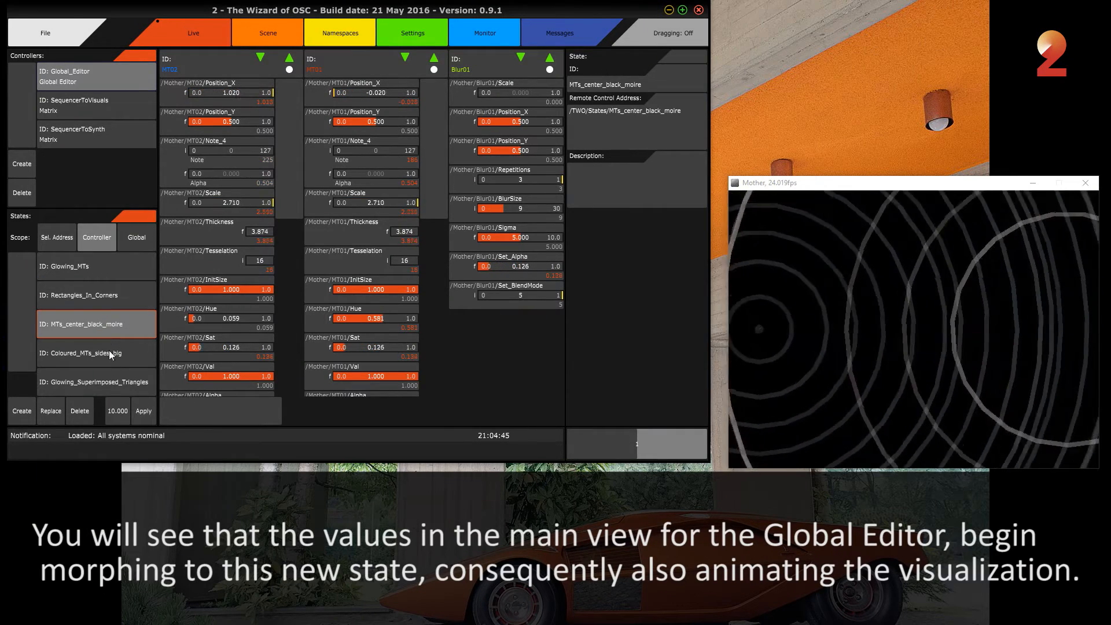
left_click(143, 411)
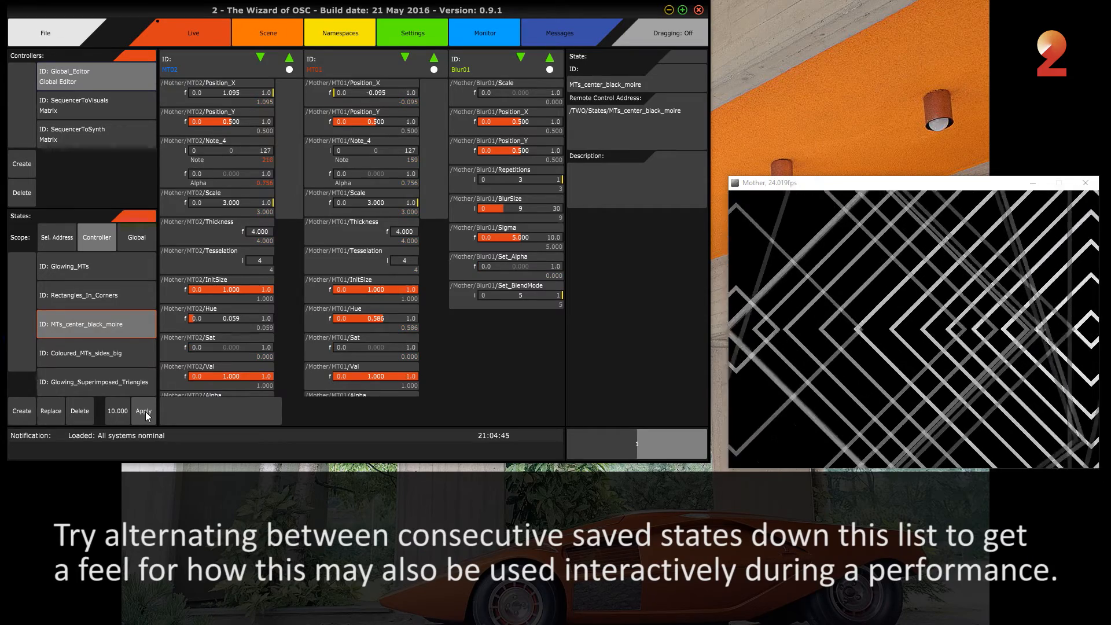
left_click(144, 411)
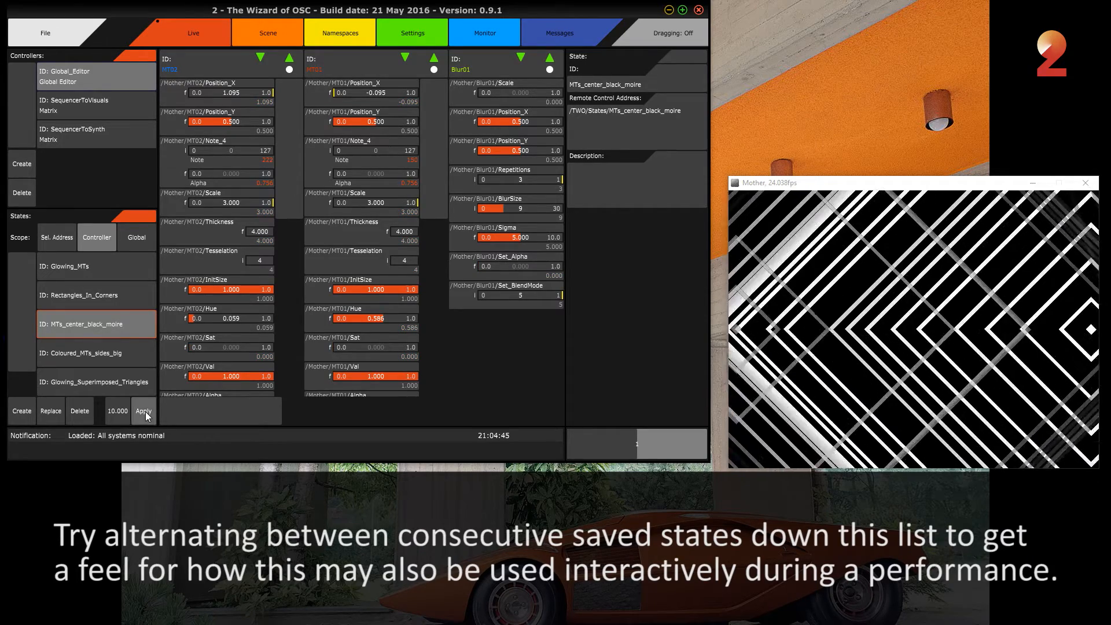
left_click(143, 411)
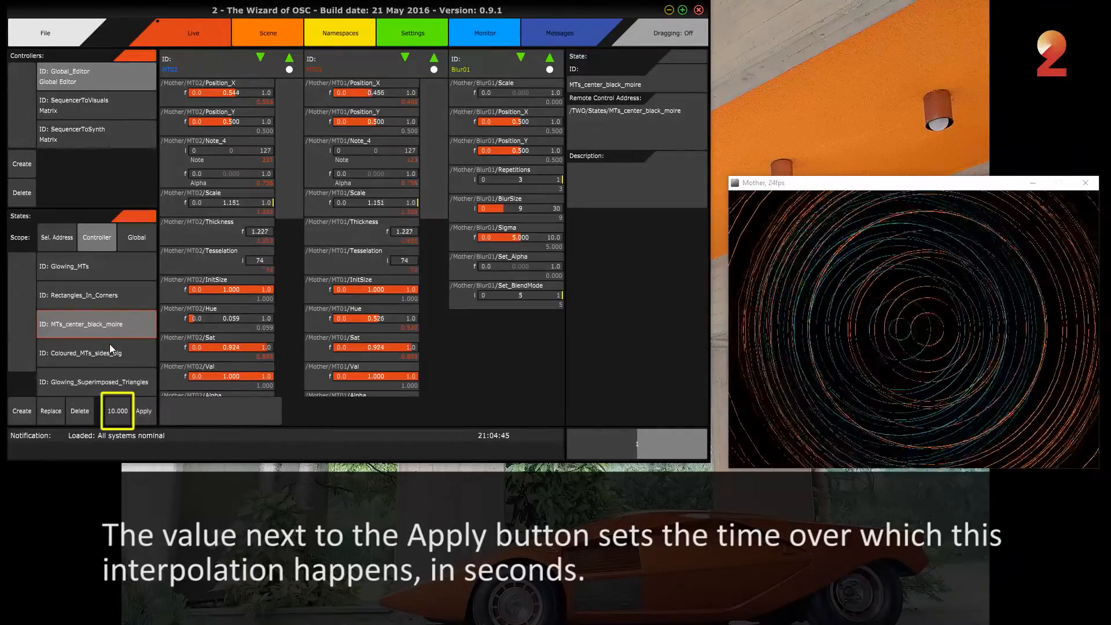
left_click(143, 411)
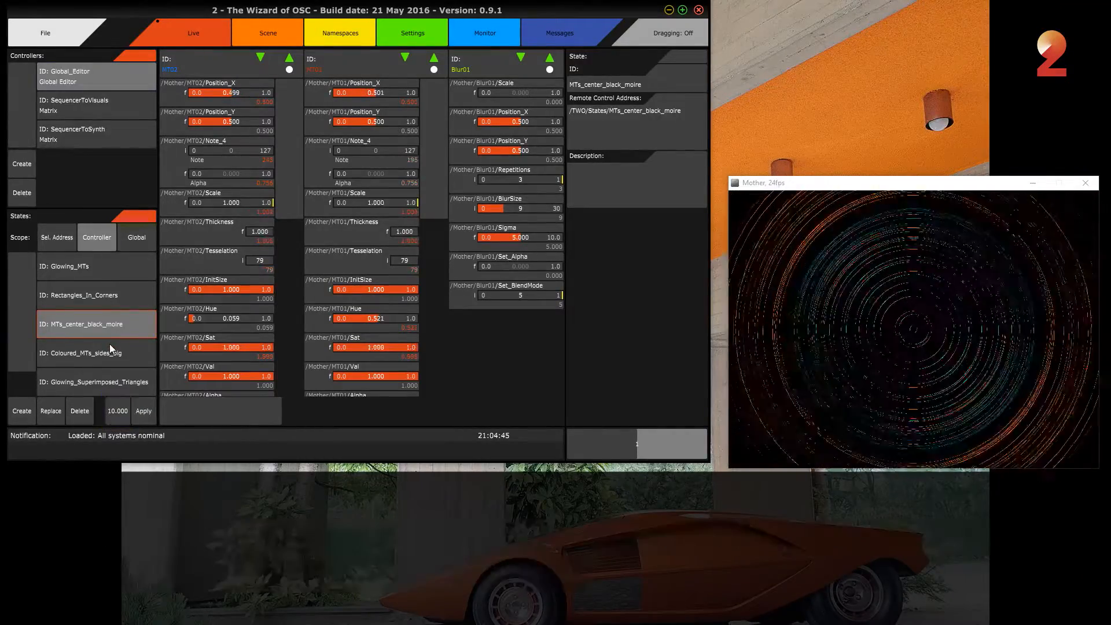
Apply the Coloured_MTs_sides_big saved state, giving large orange and blue circles.
left_click(98, 352)
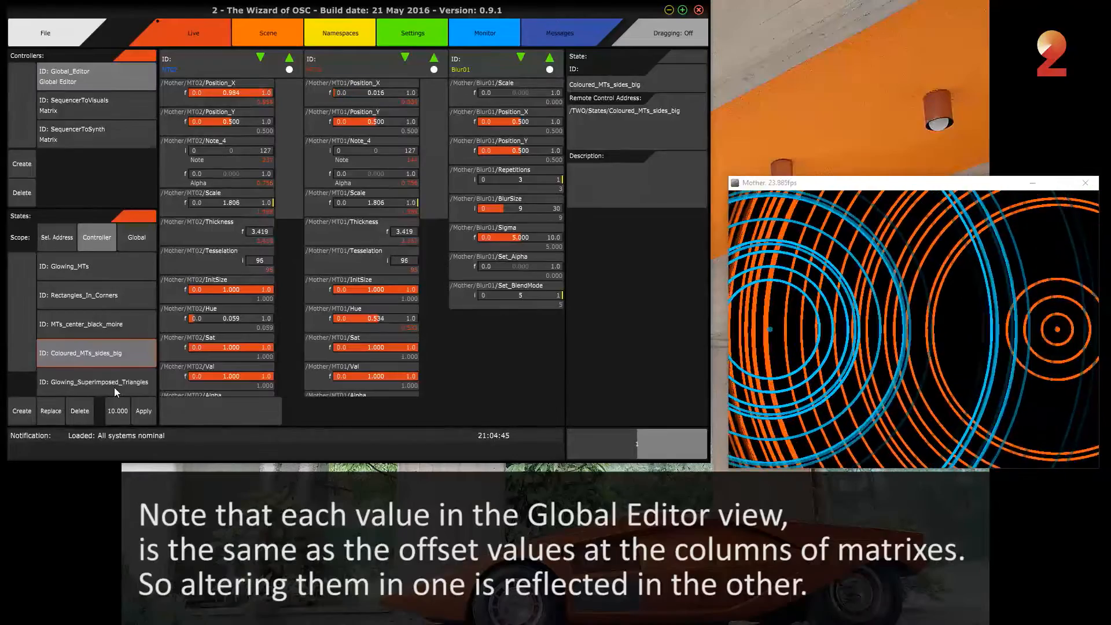
left_click(95, 382)
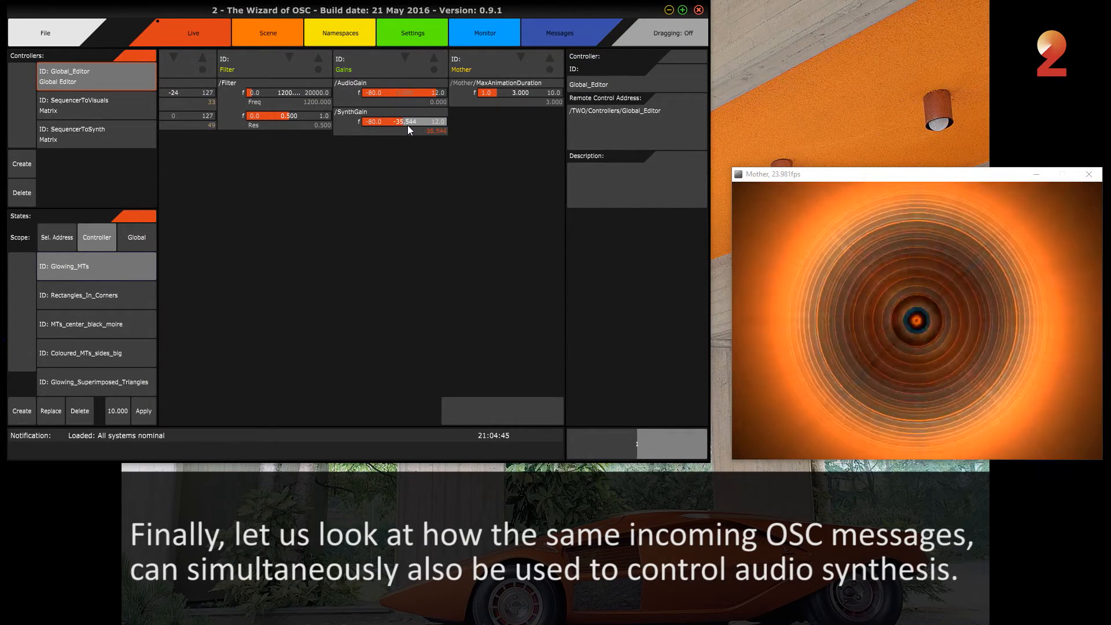
Raise /SynthGain to about -0.35, then show the SequencerToSynth matrix with -24 note transposition.
left_click_drag(404, 121, 424, 121)
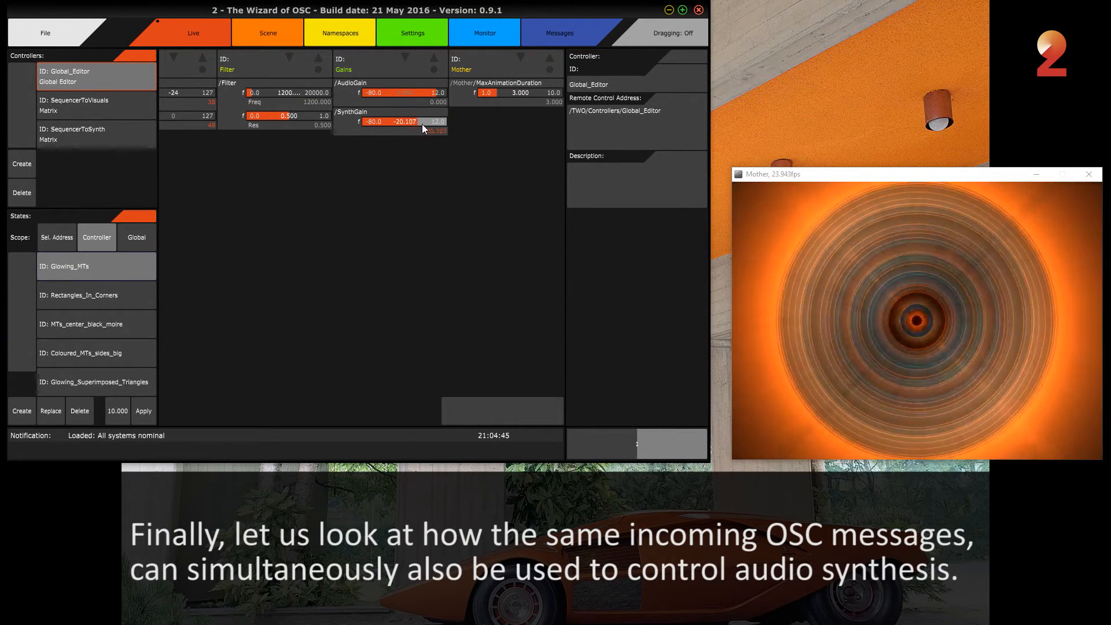
left_click_drag(397, 121, 432, 122)
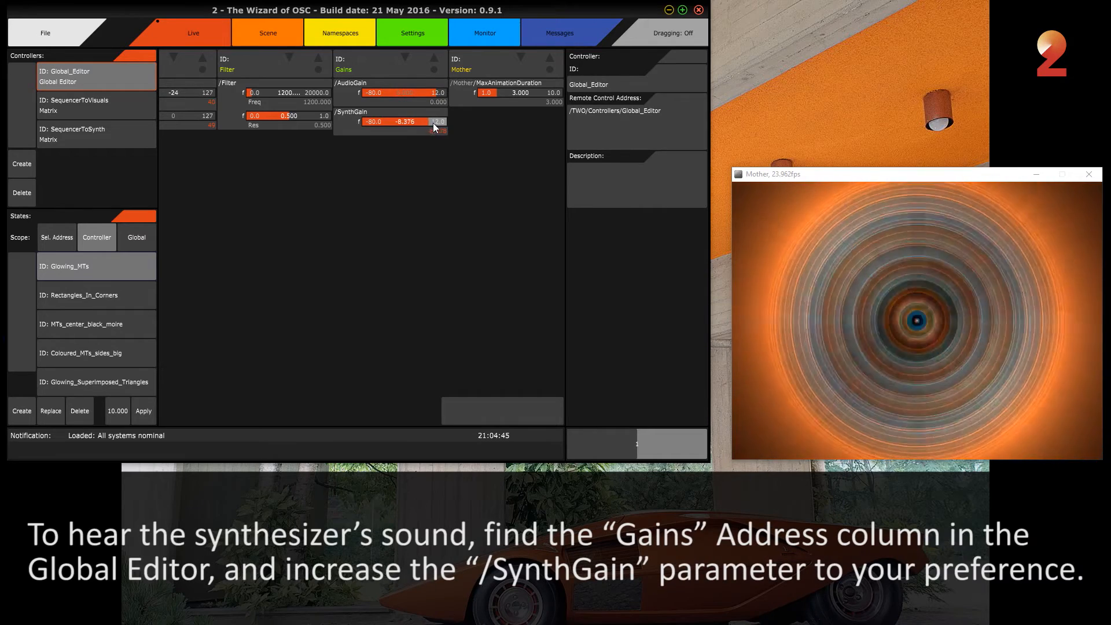
left_click_drag(418, 121, 440, 122)
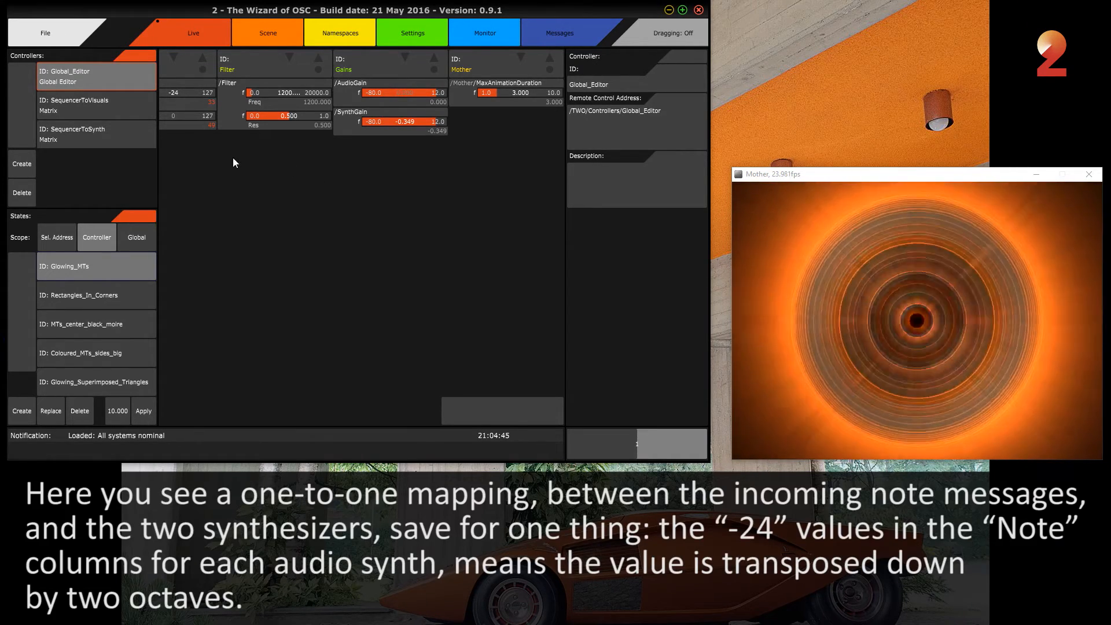
left_click(86, 135)
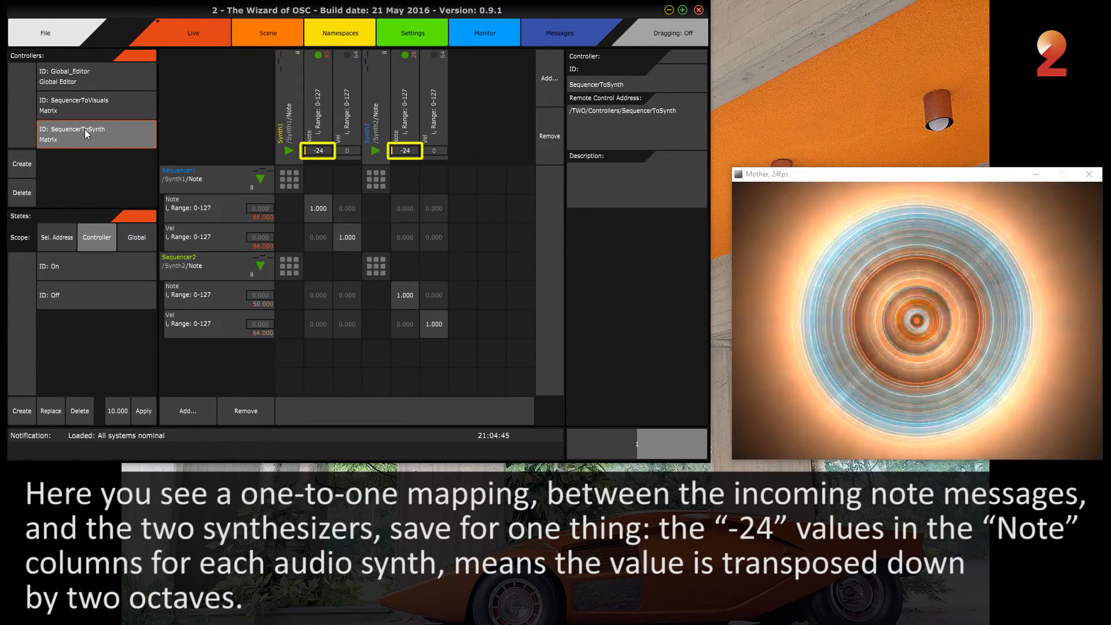
Back in the Global Editor, sweep the Filter Res parameter up and settle it near 0.51.
left_click(71, 76)
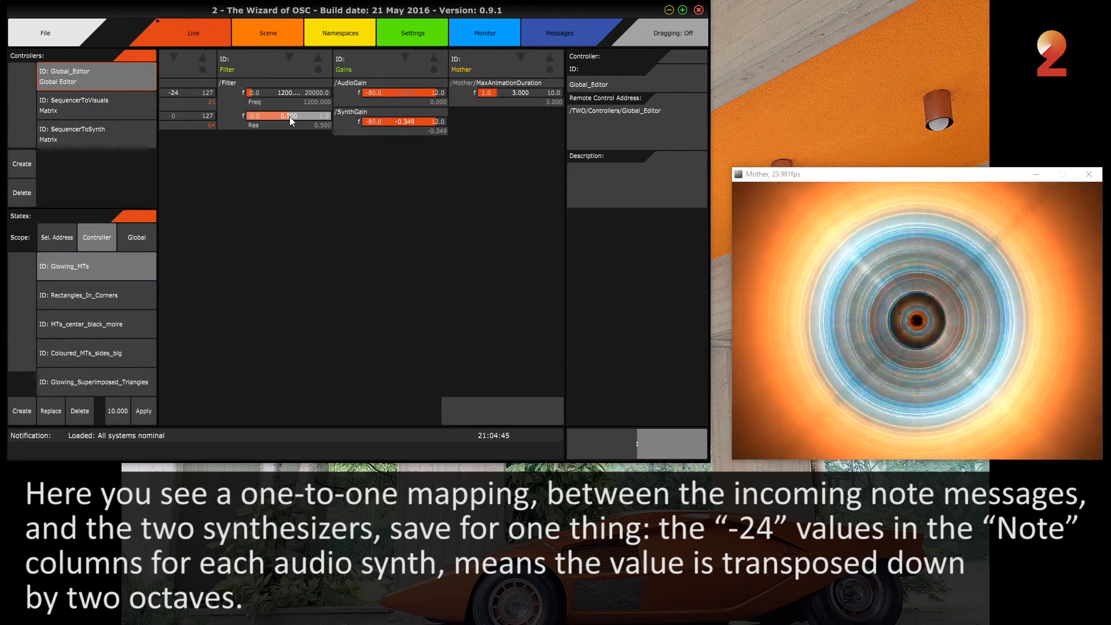
left_click_drag(291, 116, 276, 116)
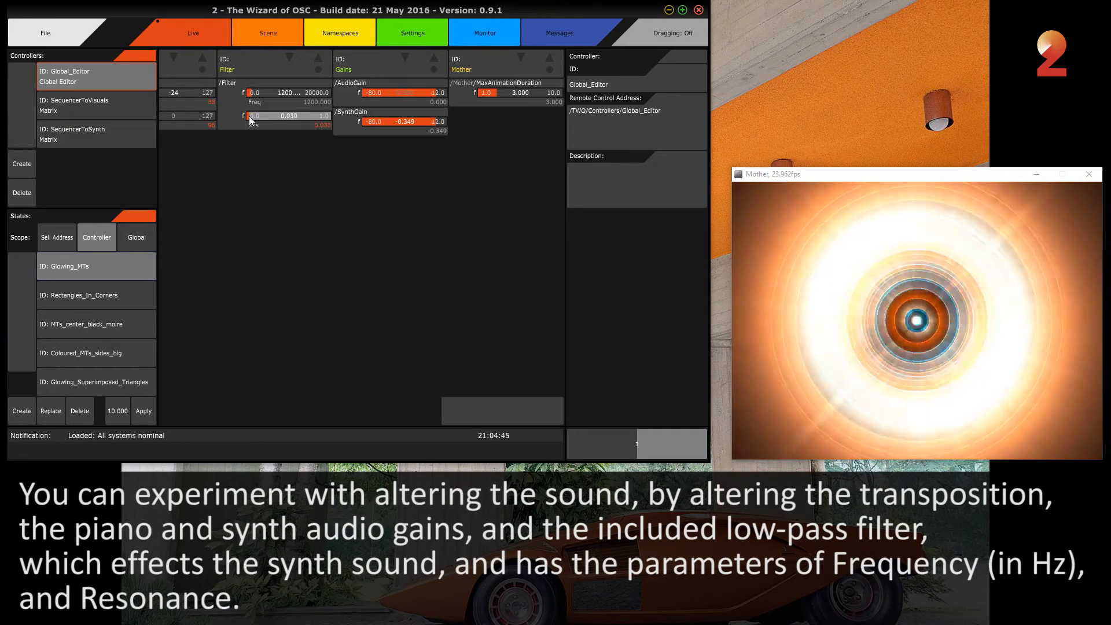
left_click_drag(254, 115, 283, 116)
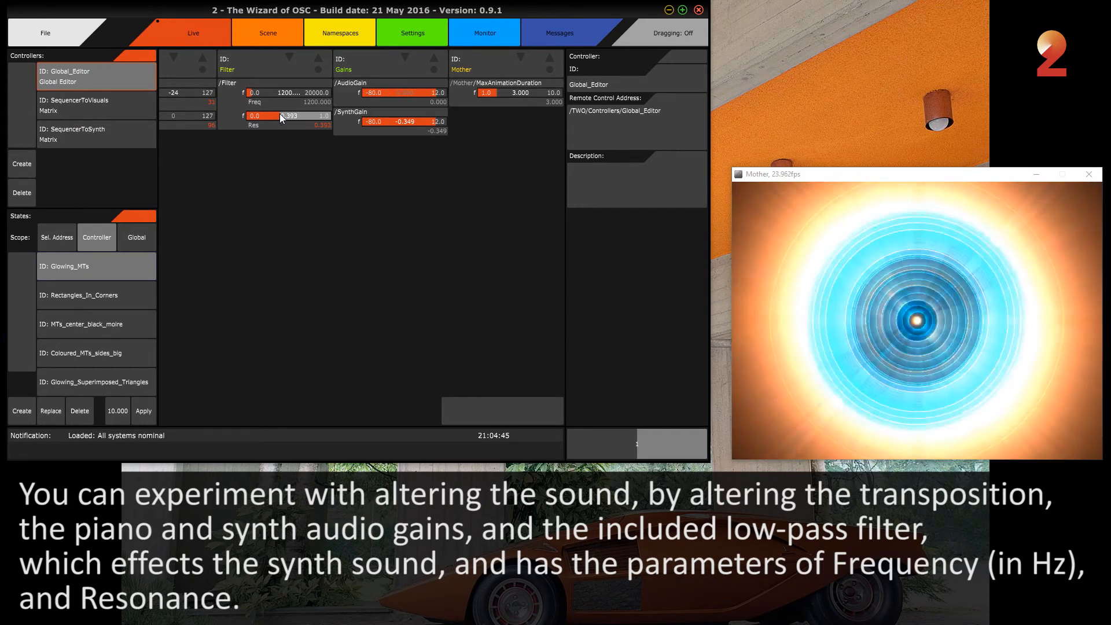
left_click_drag(284, 115, 310, 116)
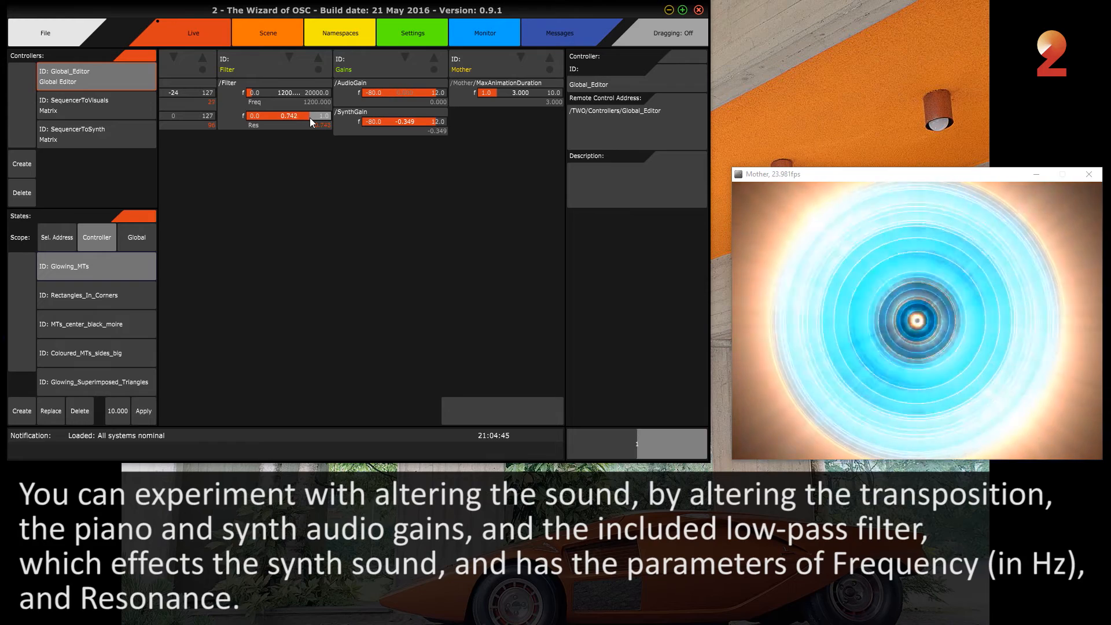
left_click_drag(308, 115, 322, 116)
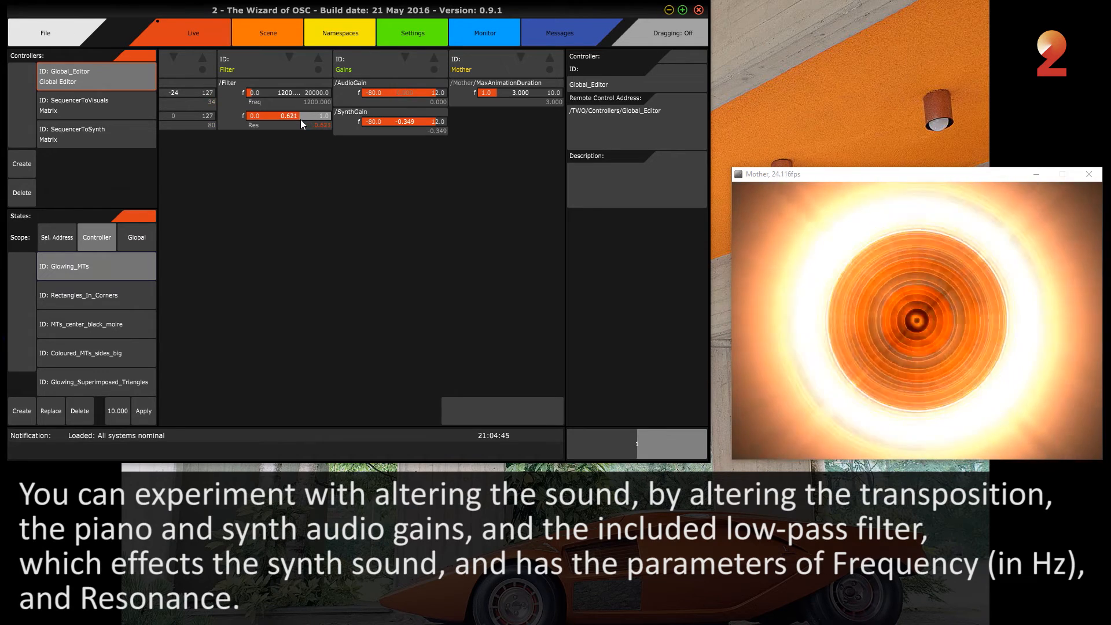
left_click_drag(301, 116, 290, 116)
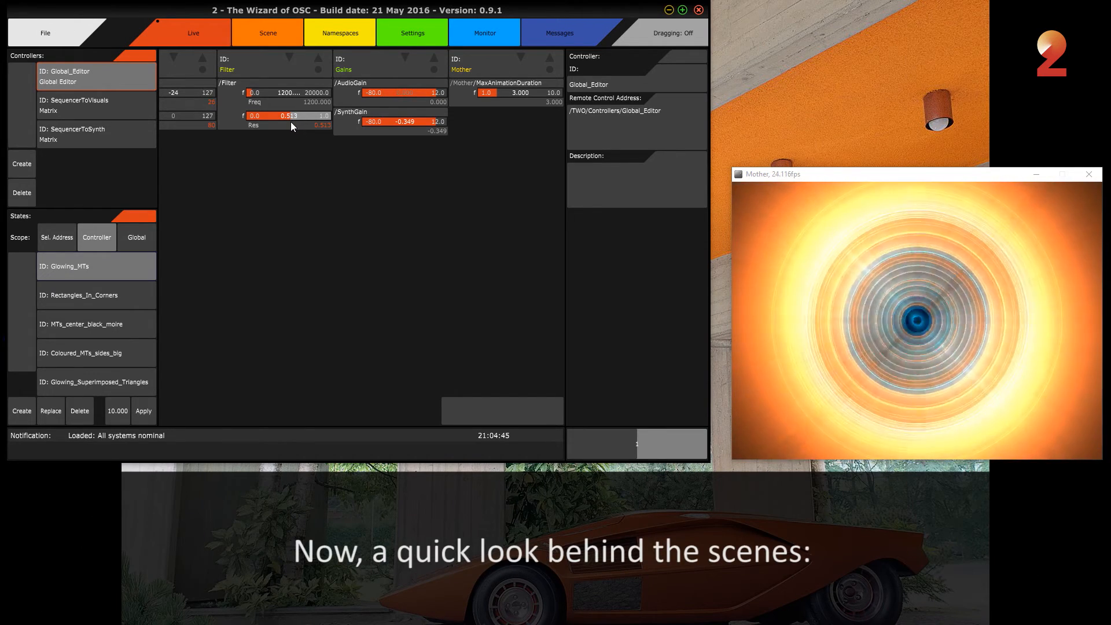
Expand the Instrument, BarrelBlurChroma, MoireTarget and other namespaces, then show the Scene view.
left_click(341, 33)
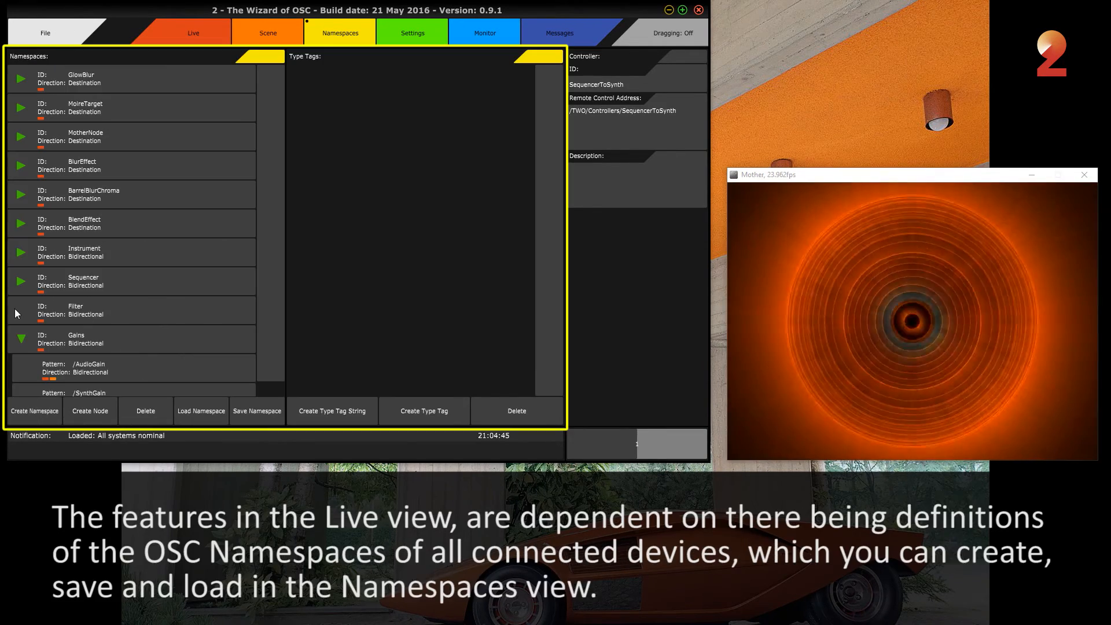
left_click(21, 253)
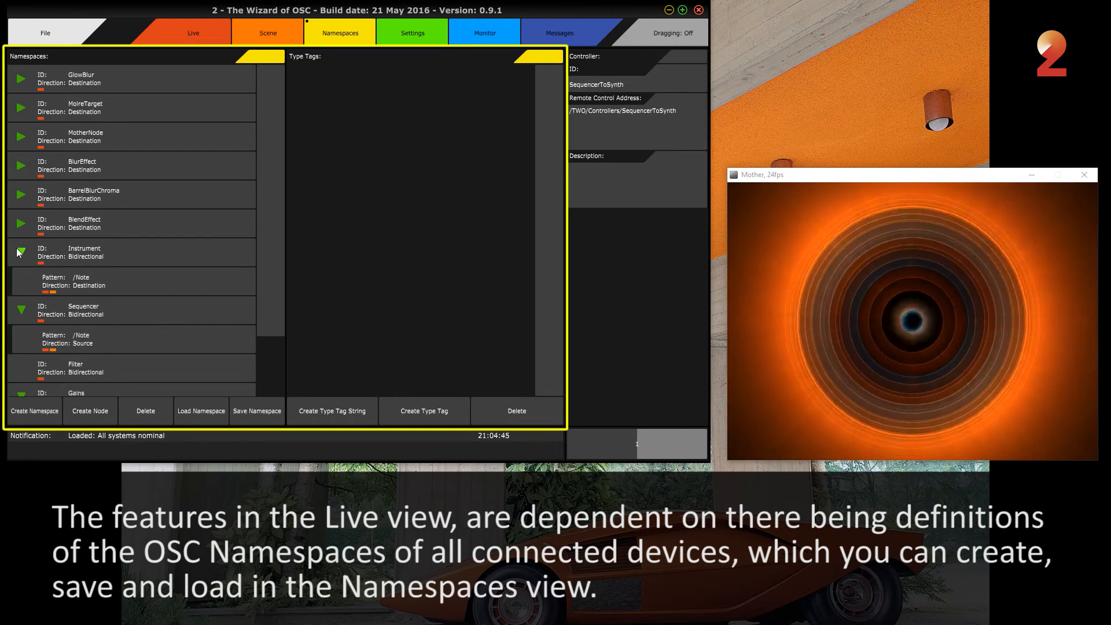
left_click(21, 192)
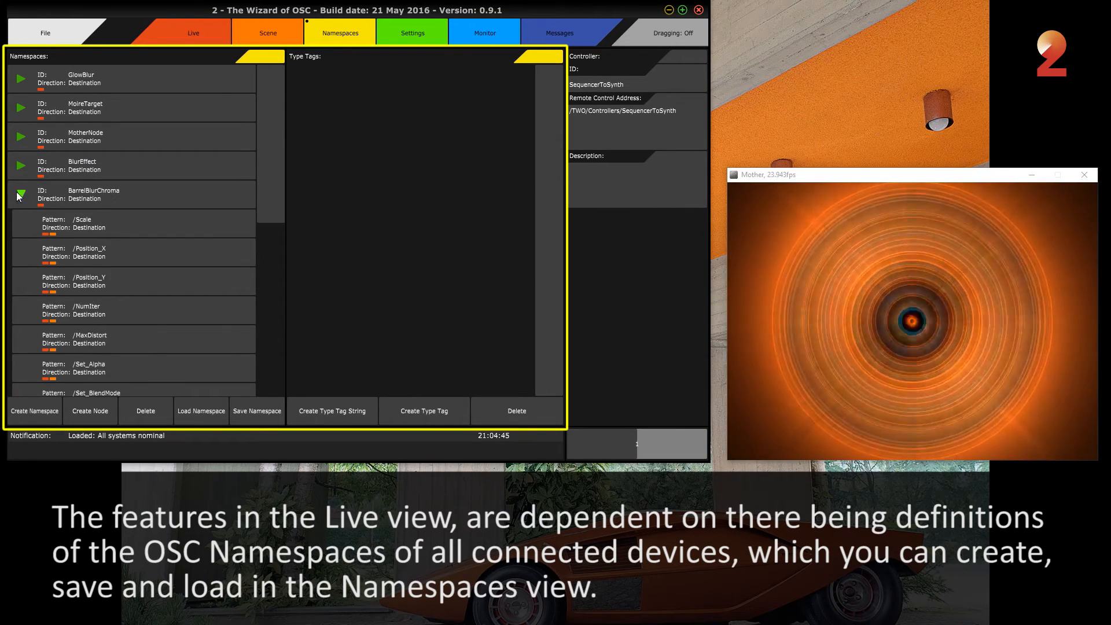
left_click(21, 107)
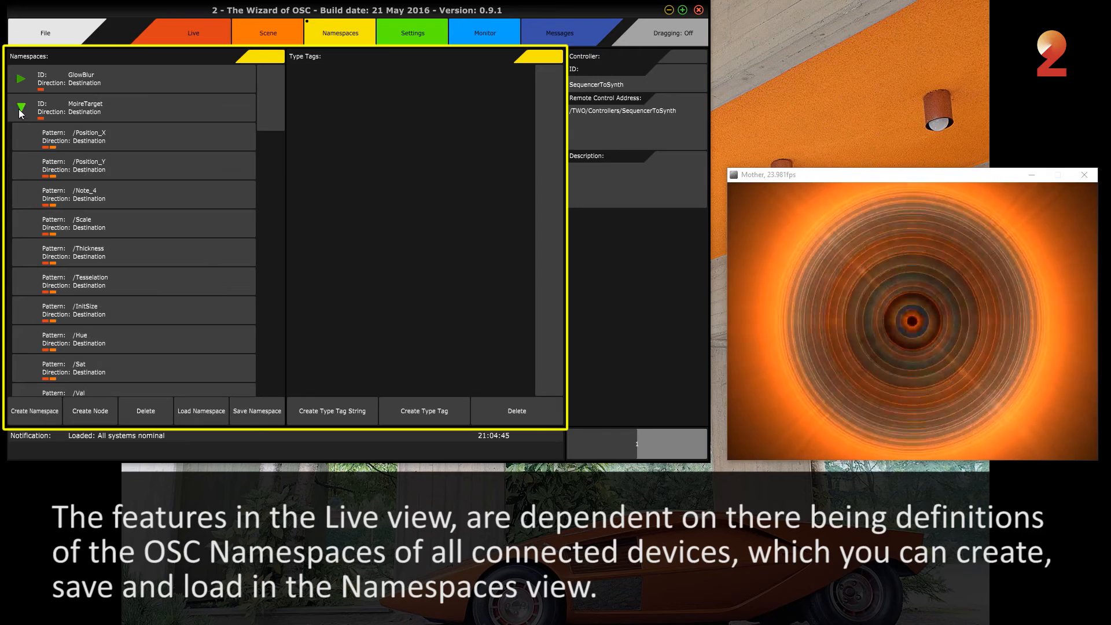
left_click(20, 79)
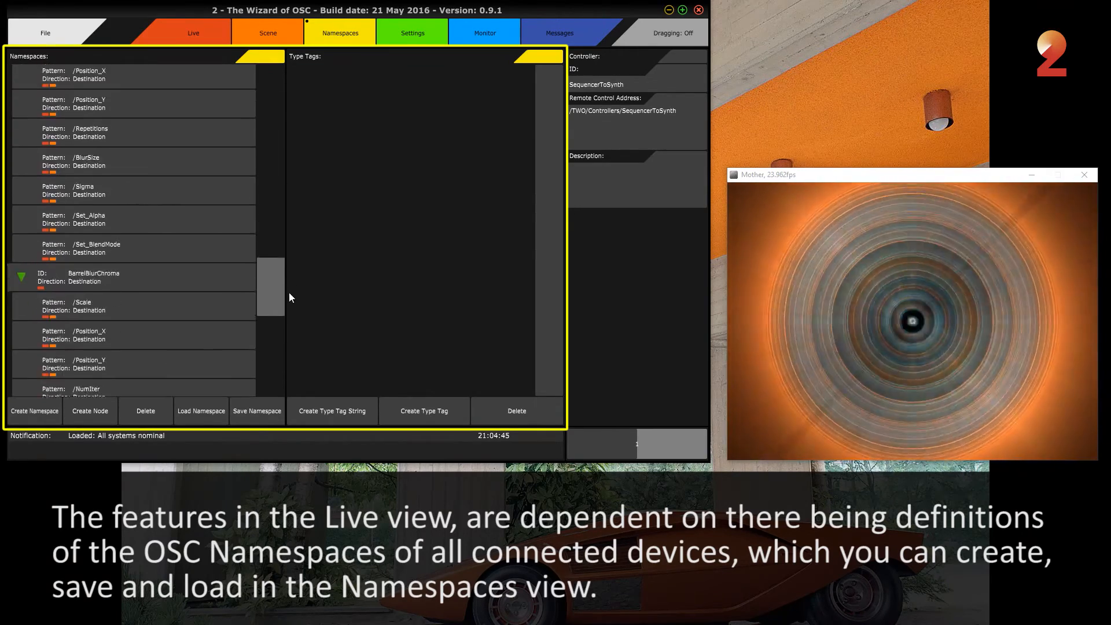
left_click(268, 32)
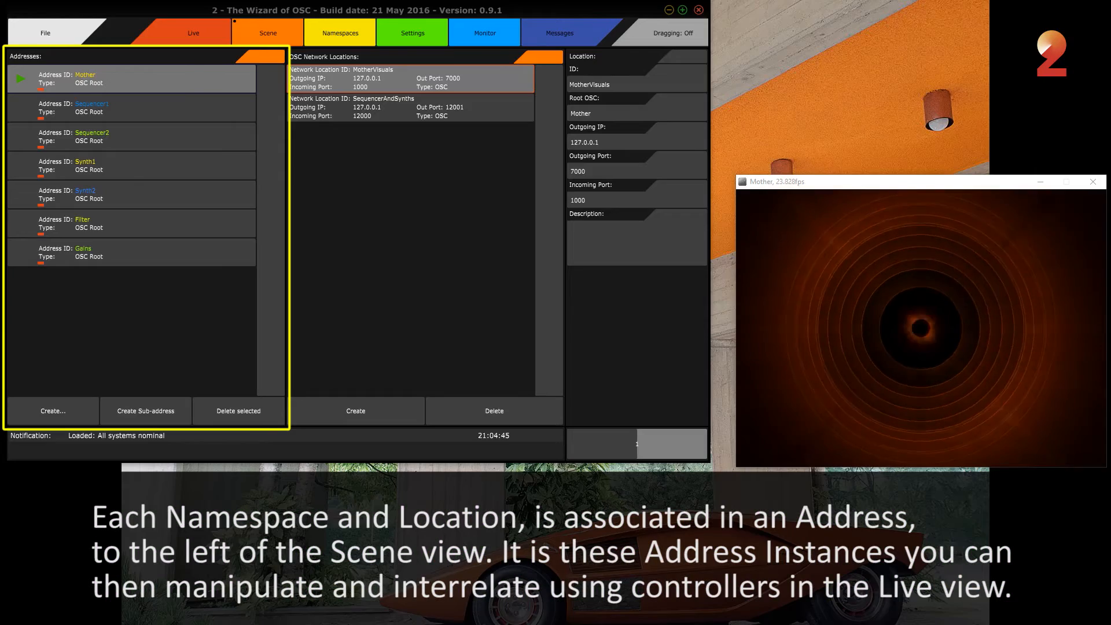
mouse_move(372, 141)
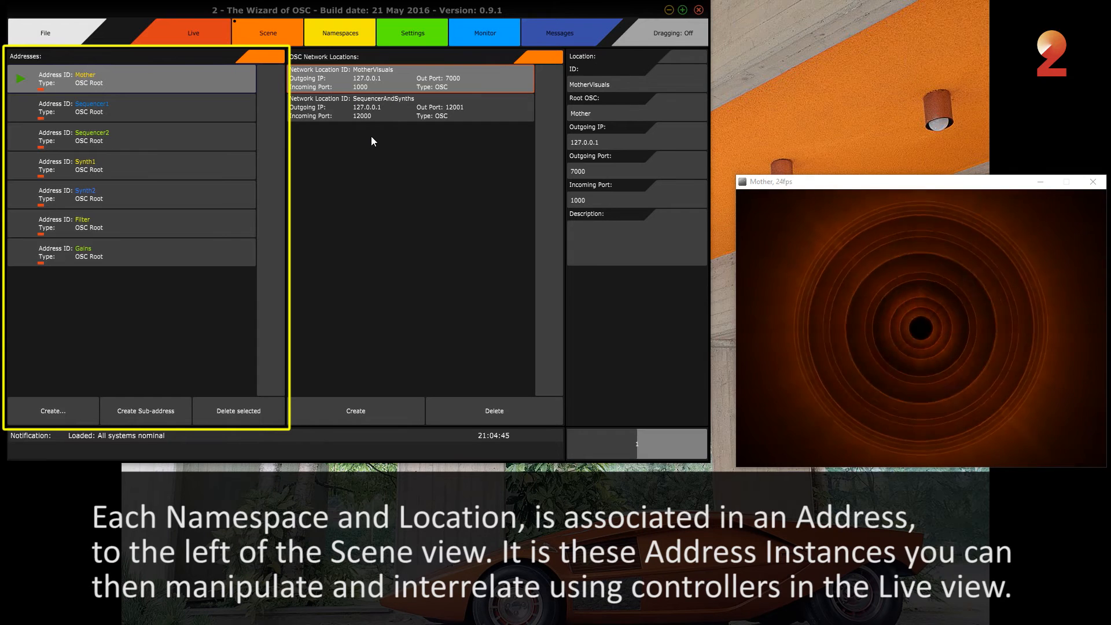
Check the Namespaces view, return to Scene and inspect the Filter address's namespace and location.
left_click(340, 33)
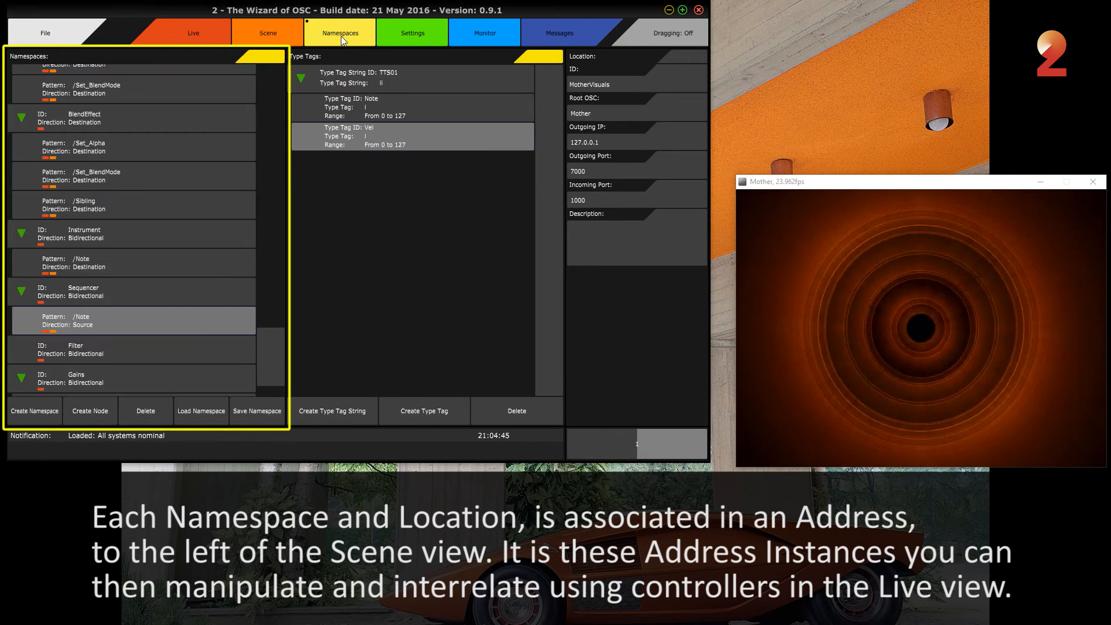
left_click(270, 33)
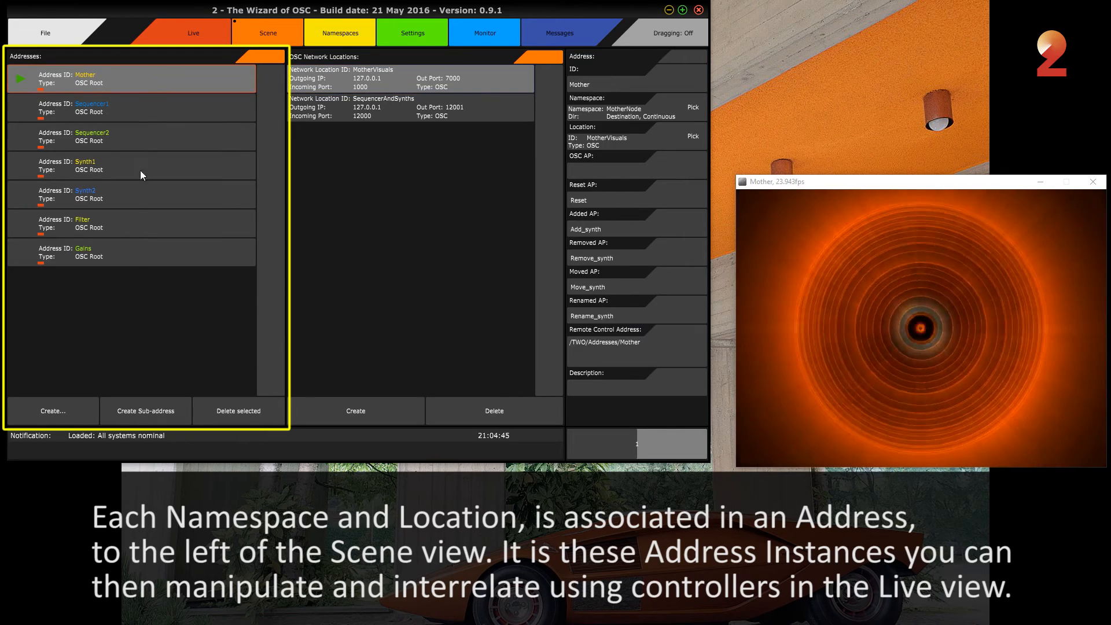
left_click(116, 223)
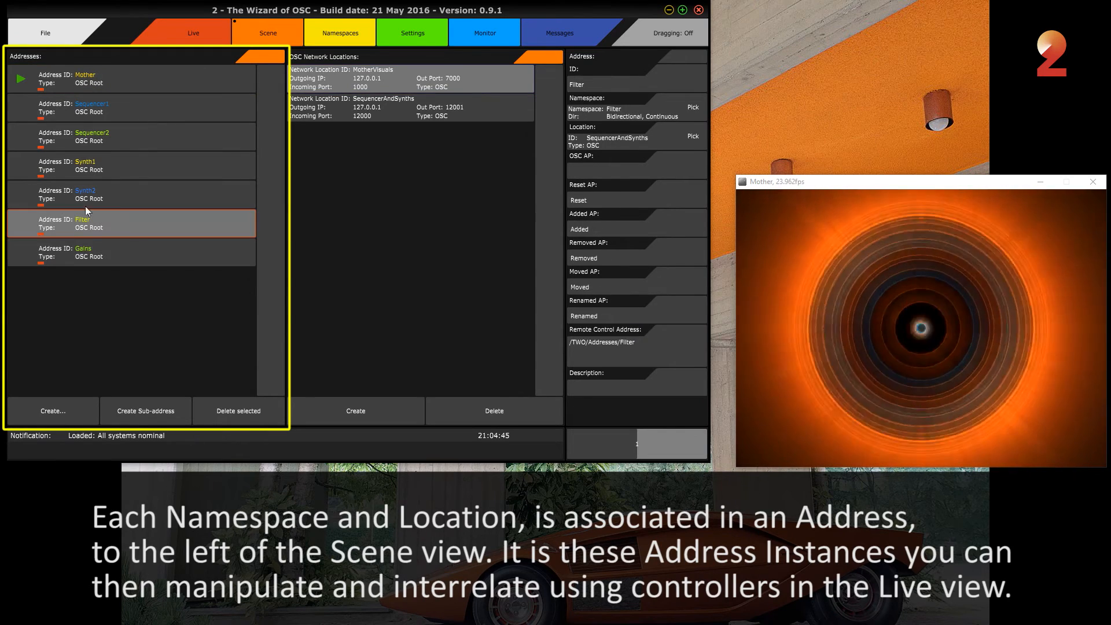